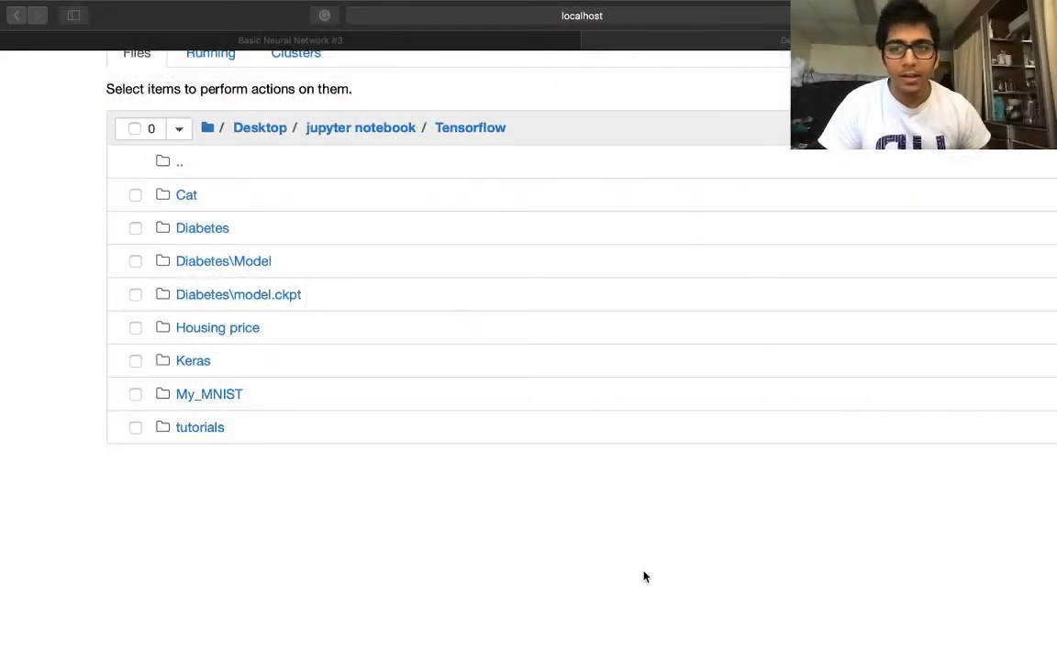
mouse_move(222, 534)
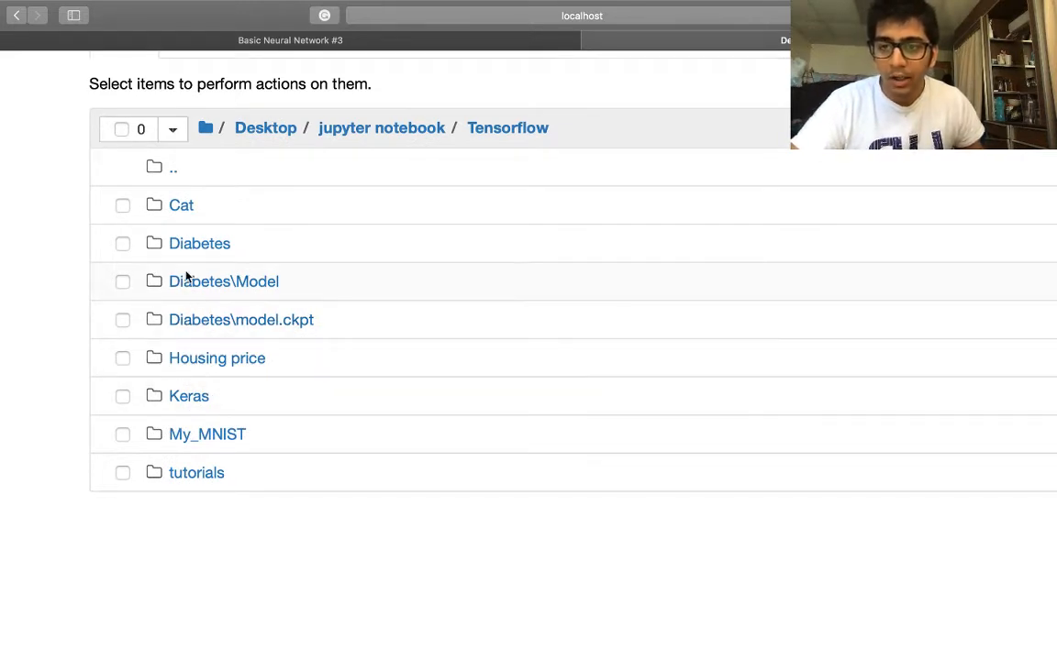
mouse_move(159, 427)
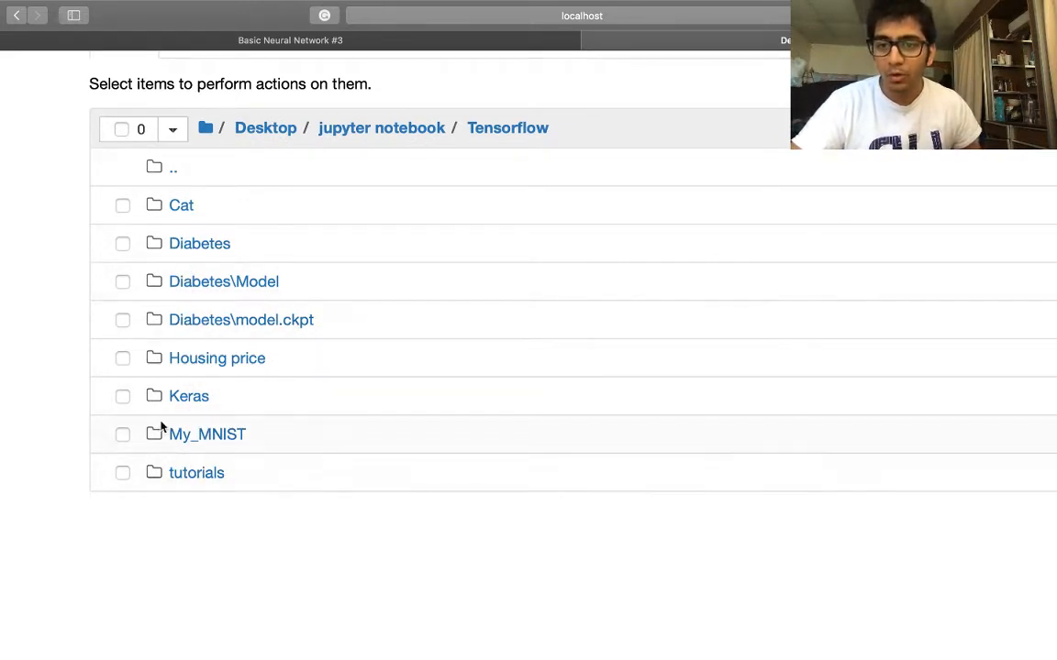
mouse_move(188, 252)
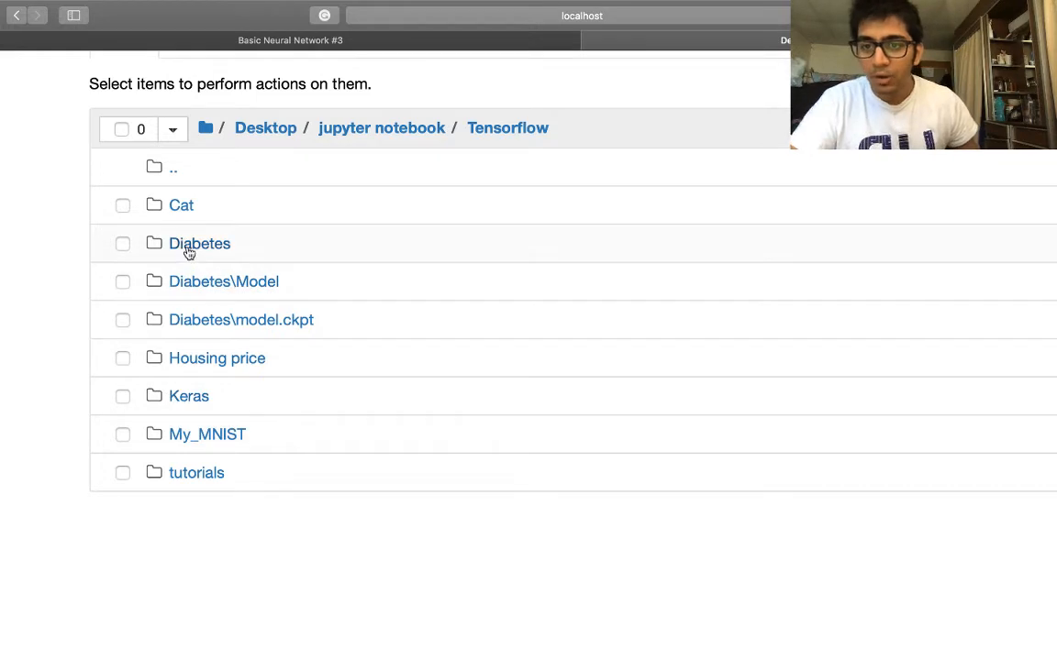
Open the Diabetes Prediction notebook, scroll to its accuracy result, and return to the folder listing.
left_click(199, 243)
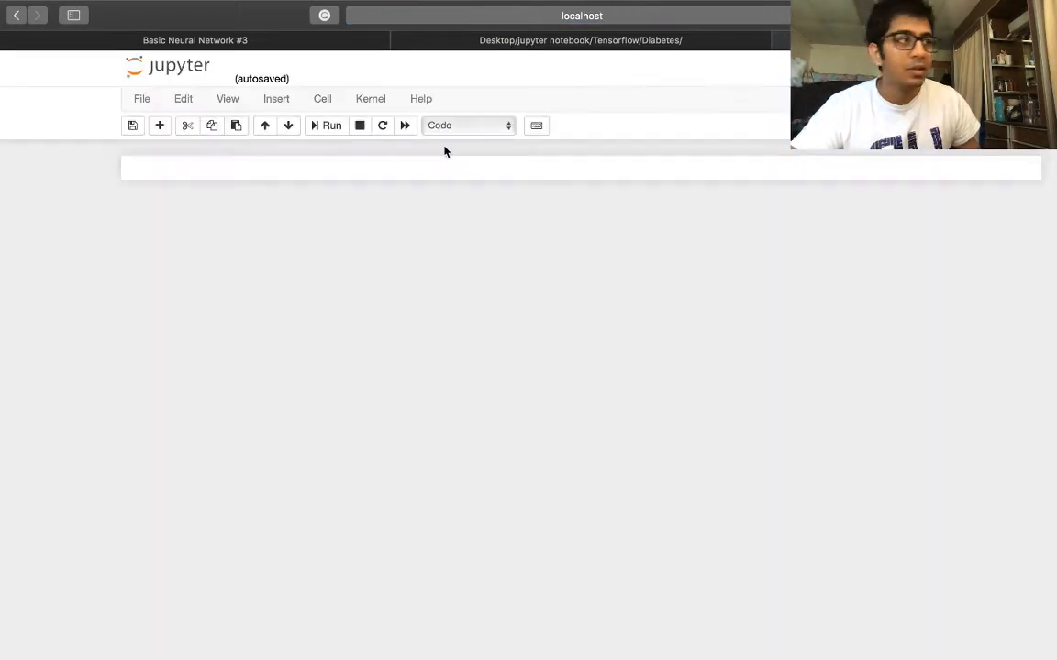
mouse_move(382, 264)
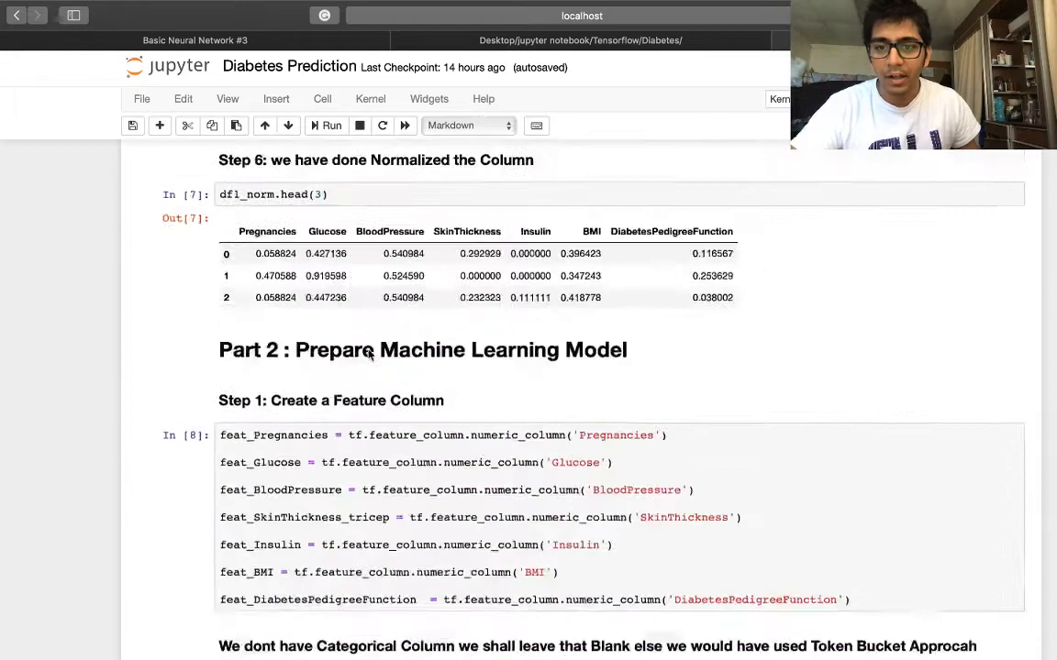
scroll("down", 3)
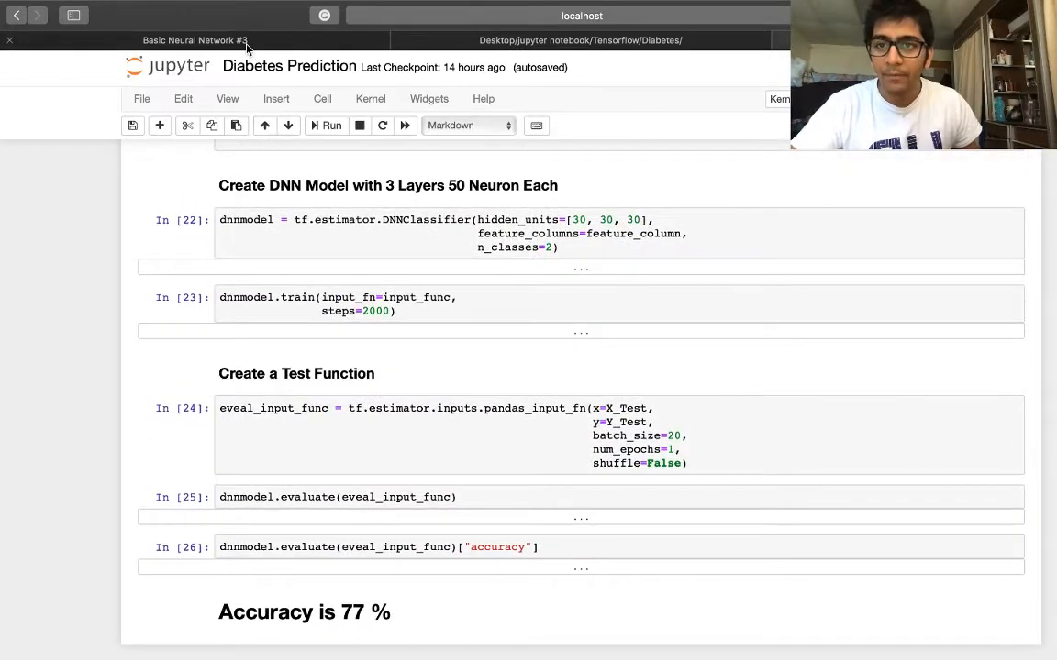
left_click(194, 39)
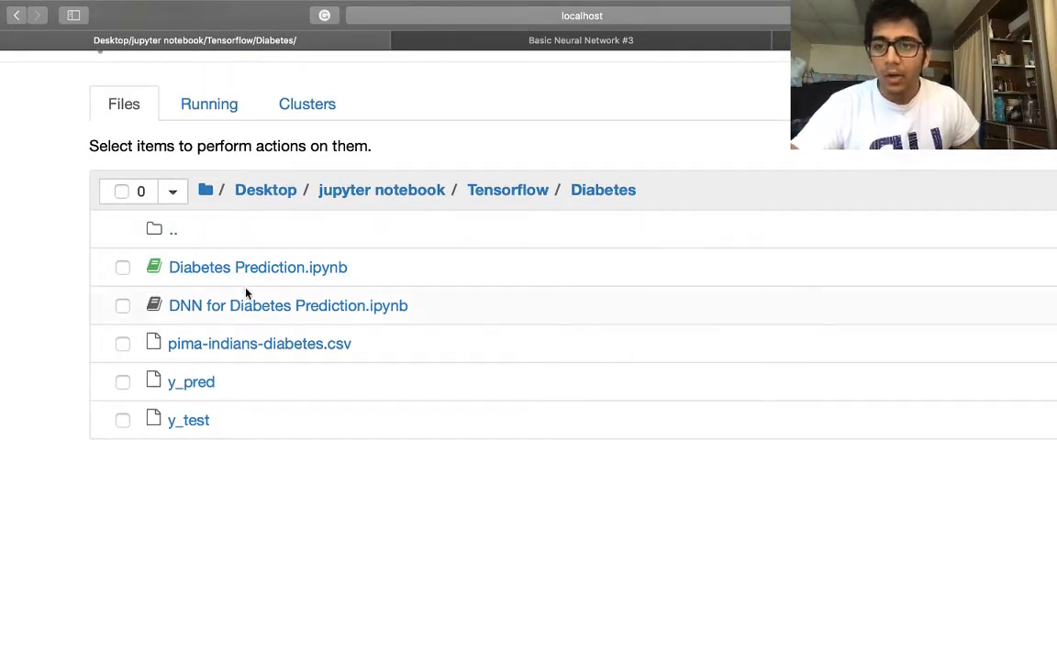
Navigate from the jupyter notebook folder through Tensorflow into the Housing price folder.
left_click(381, 190)
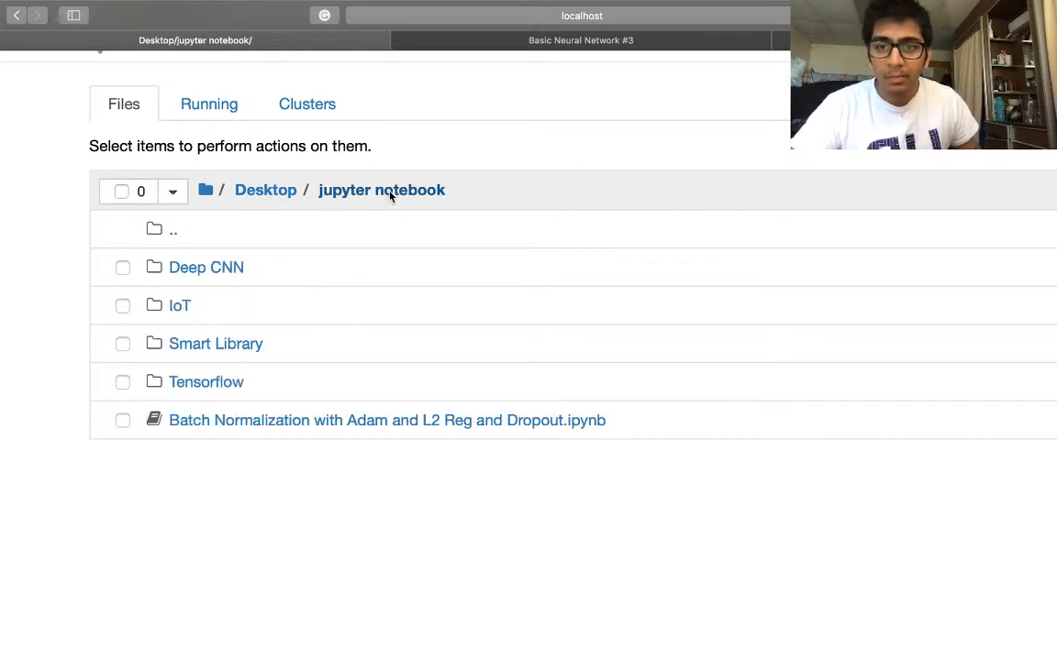
left_click(206, 381)
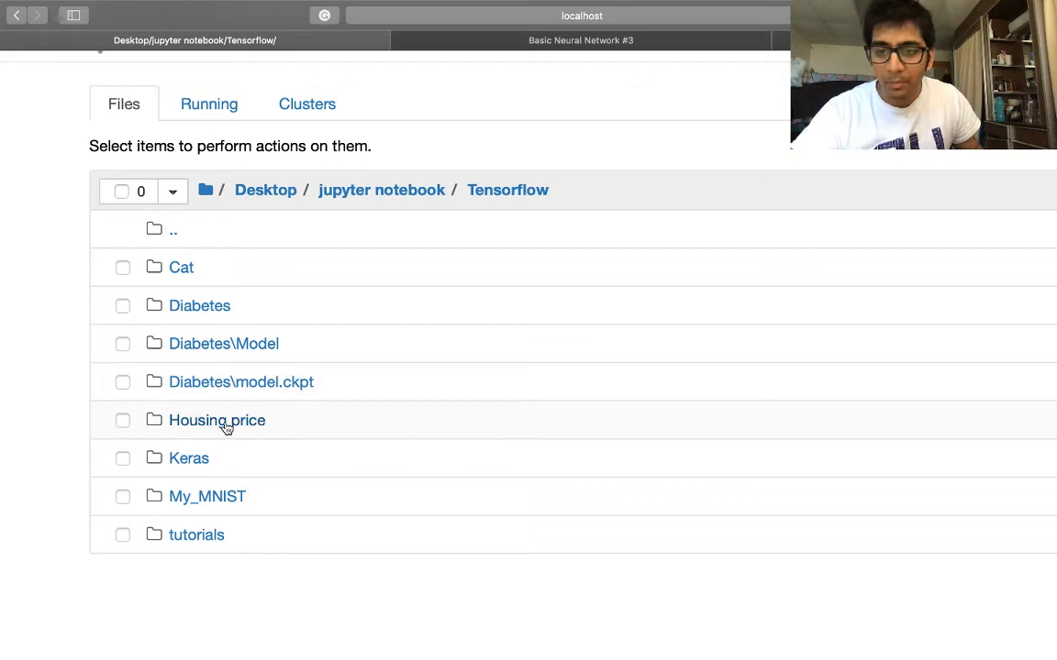
mouse_move(204, 443)
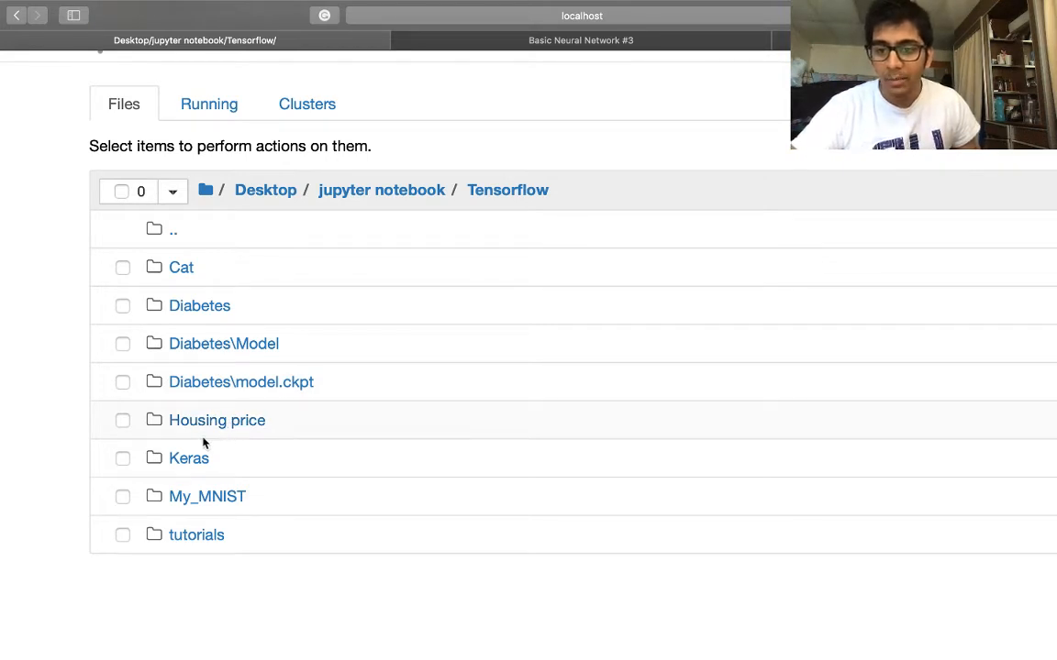
mouse_move(204, 430)
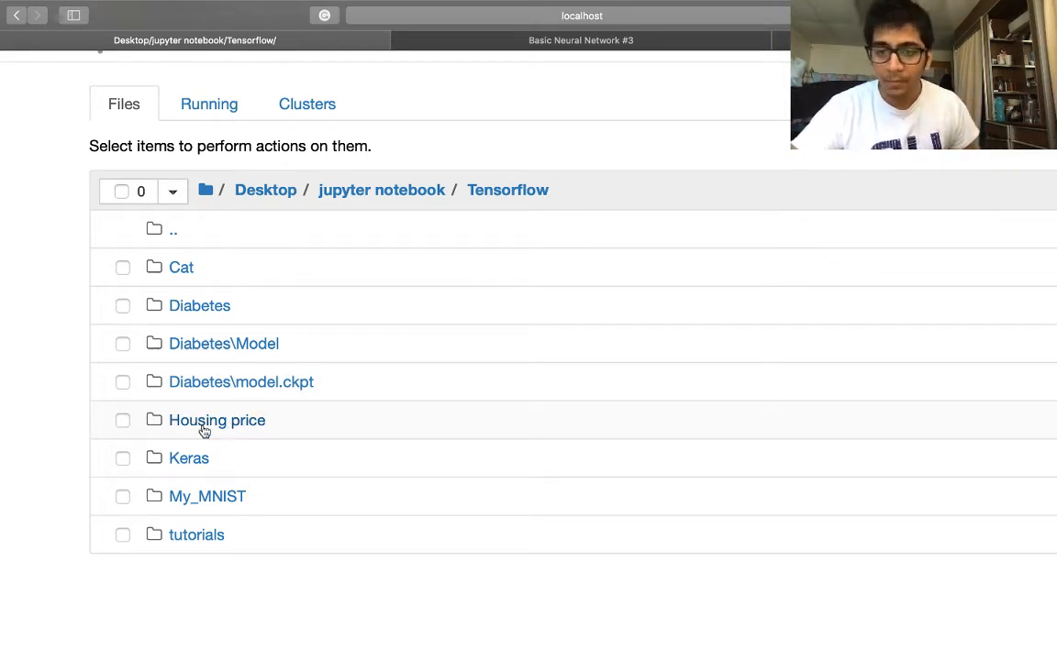
left_click(216, 420)
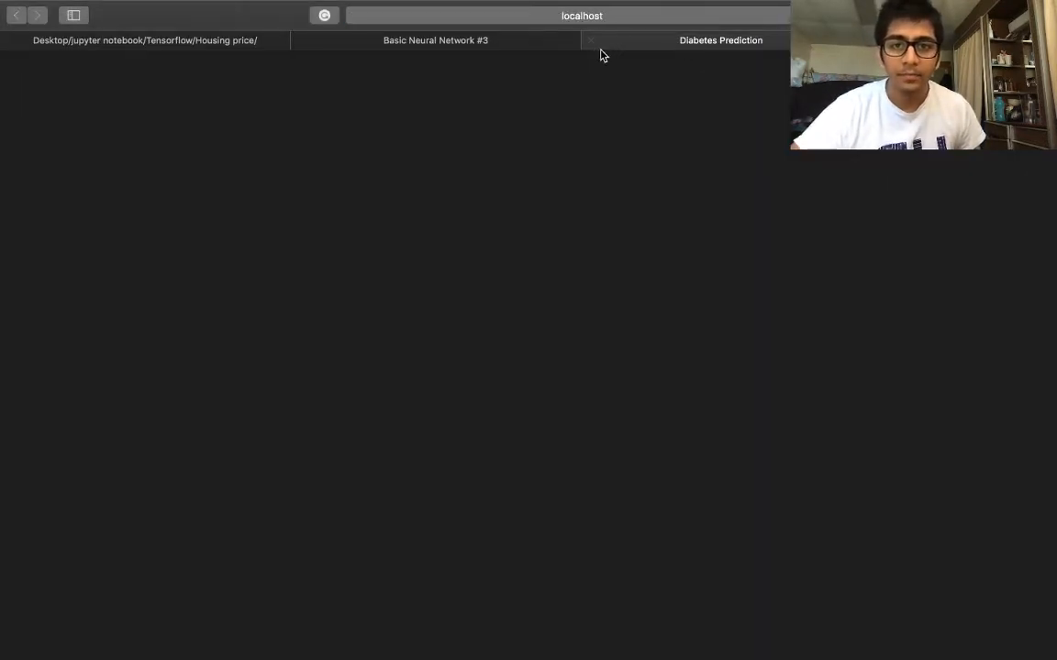
Close the Diabetes Prediction tab and review rows of actual versus predicted housing prices.
left_click(720, 39)
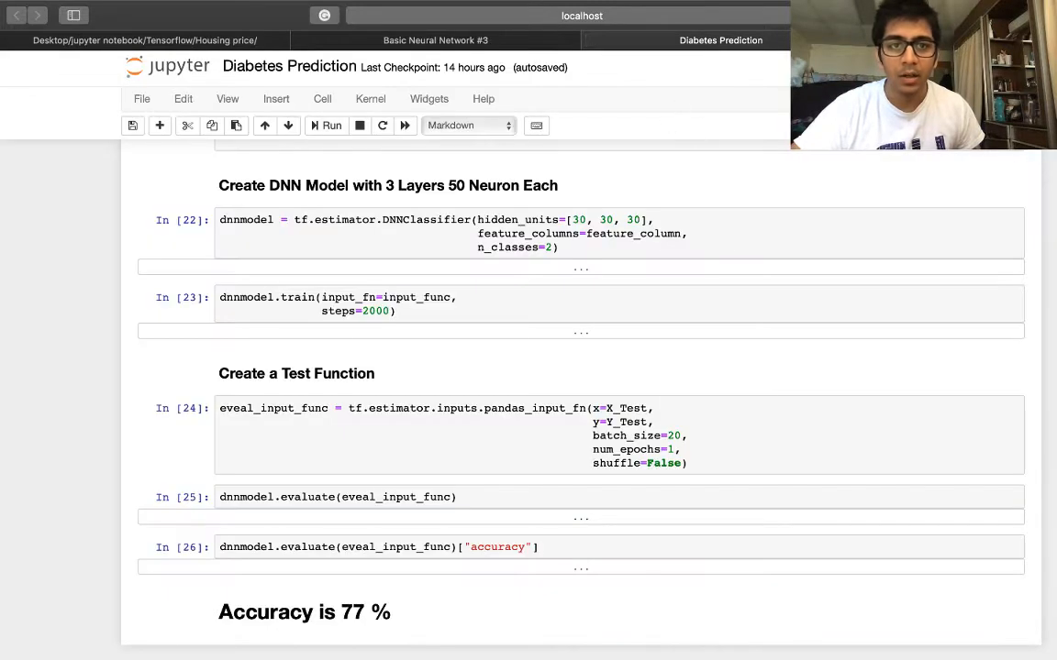
left_click(720, 39)
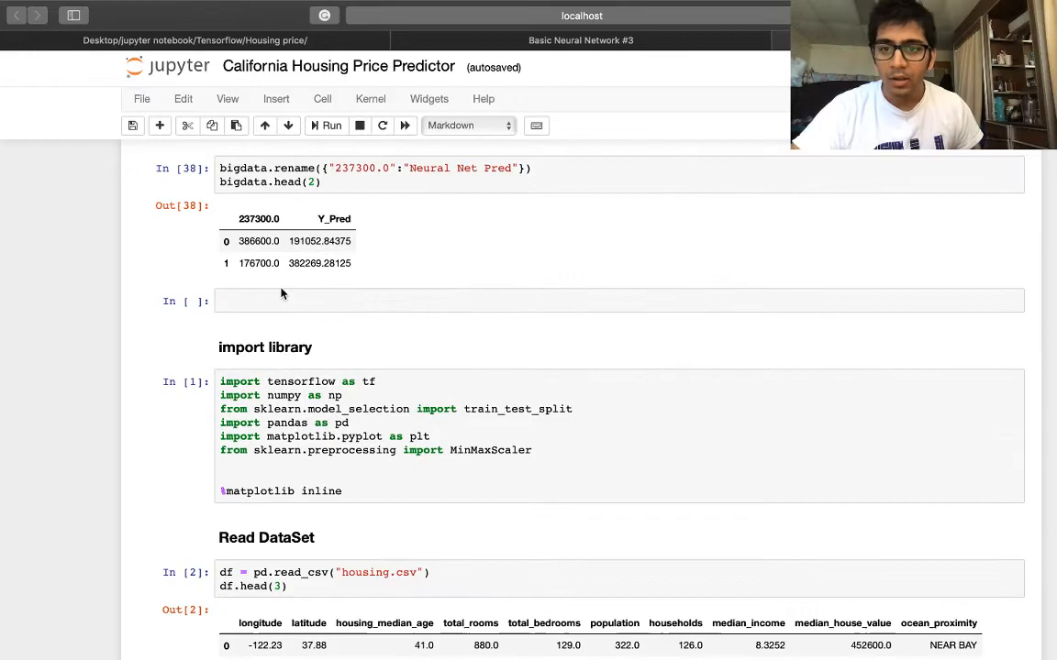
scroll("down", 3)
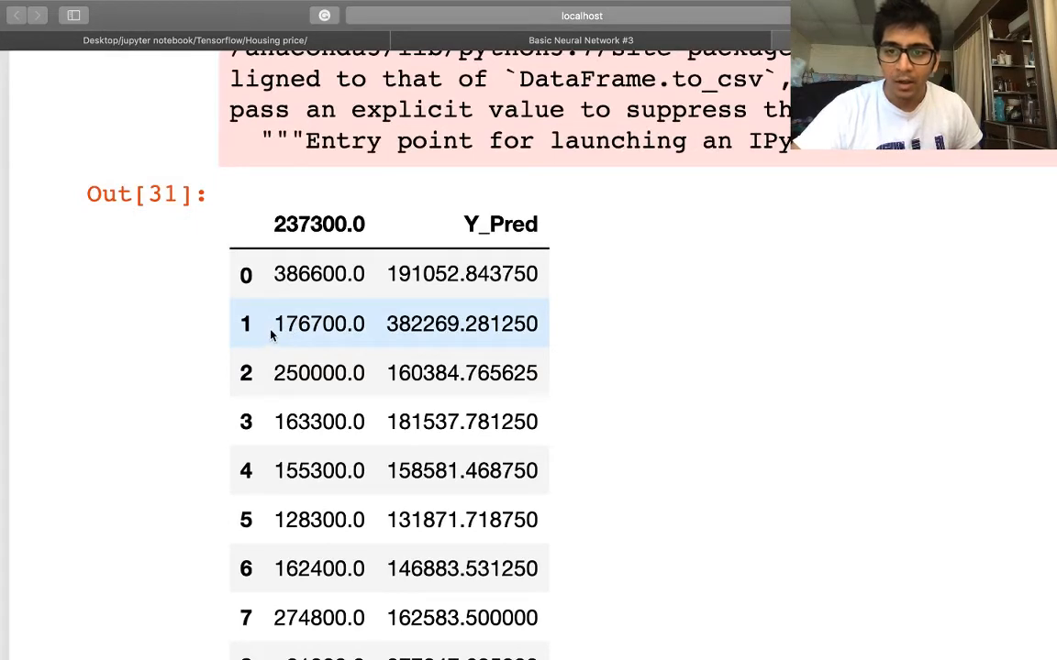
double_click(318, 324)
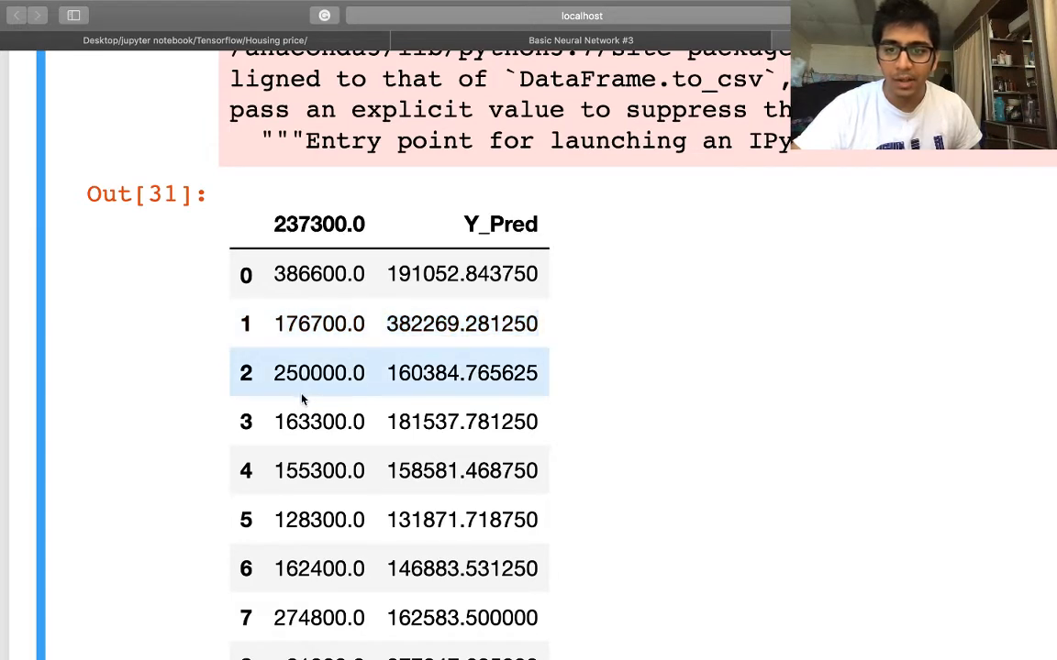
double_click(461, 421)
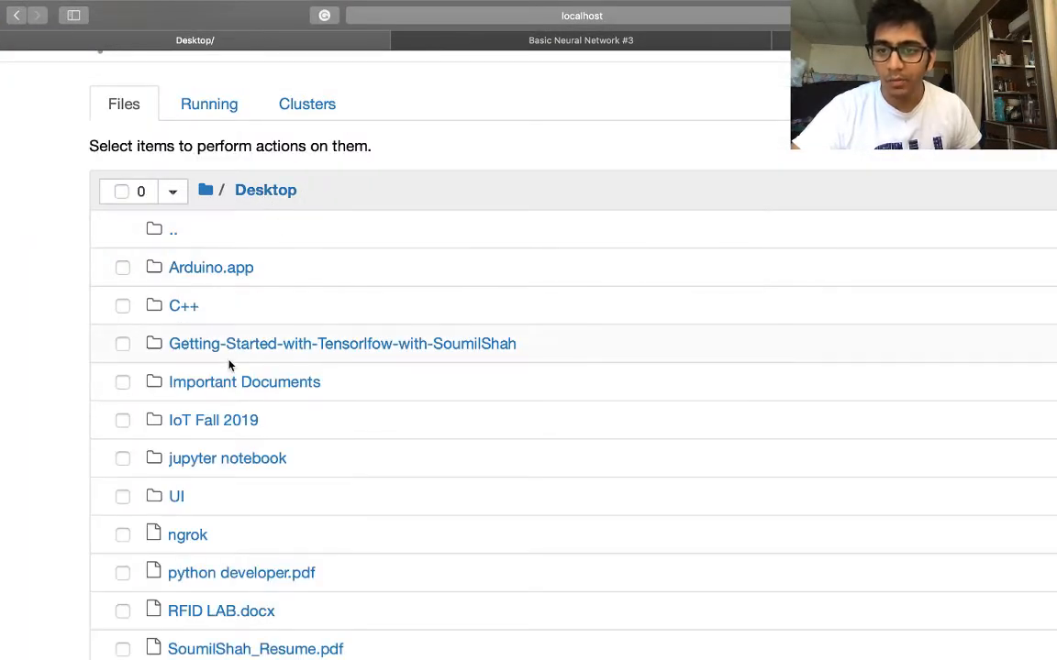
Scroll the Desktop listing to reveal Getting-Started-with-Tensorflow-with-SoumilShah and other folders.
scroll("down", 3)
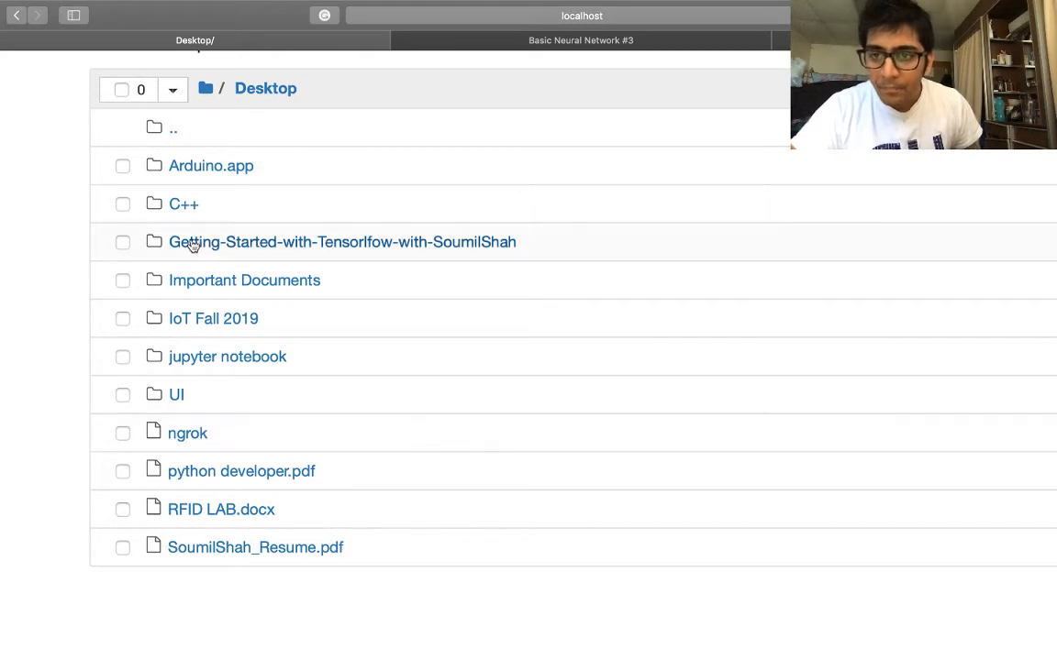
mouse_move(206, 367)
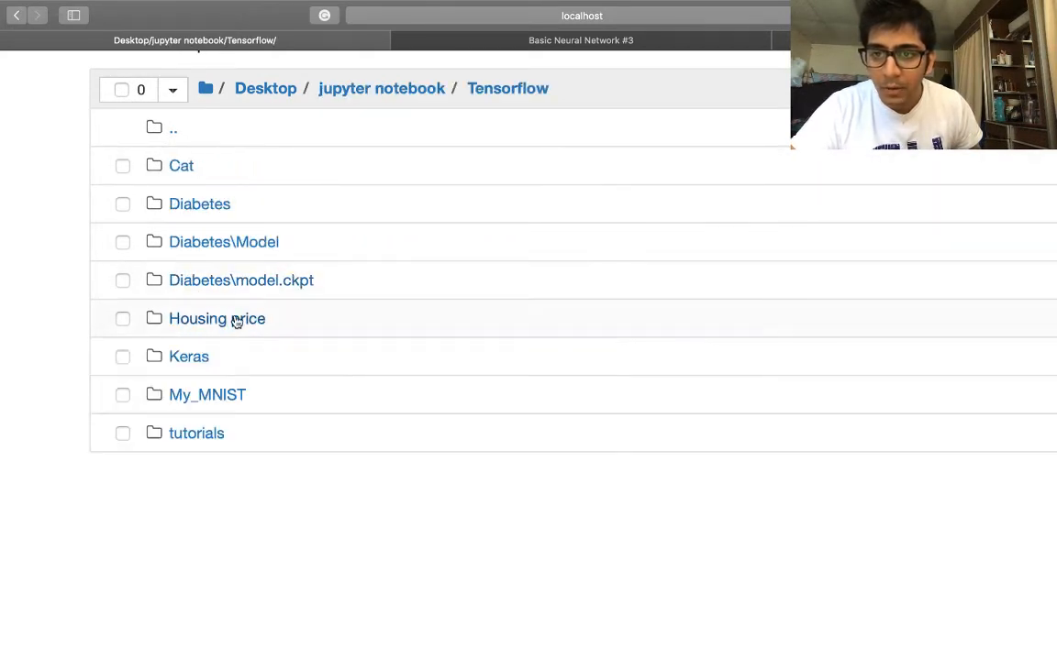
mouse_move(189, 203)
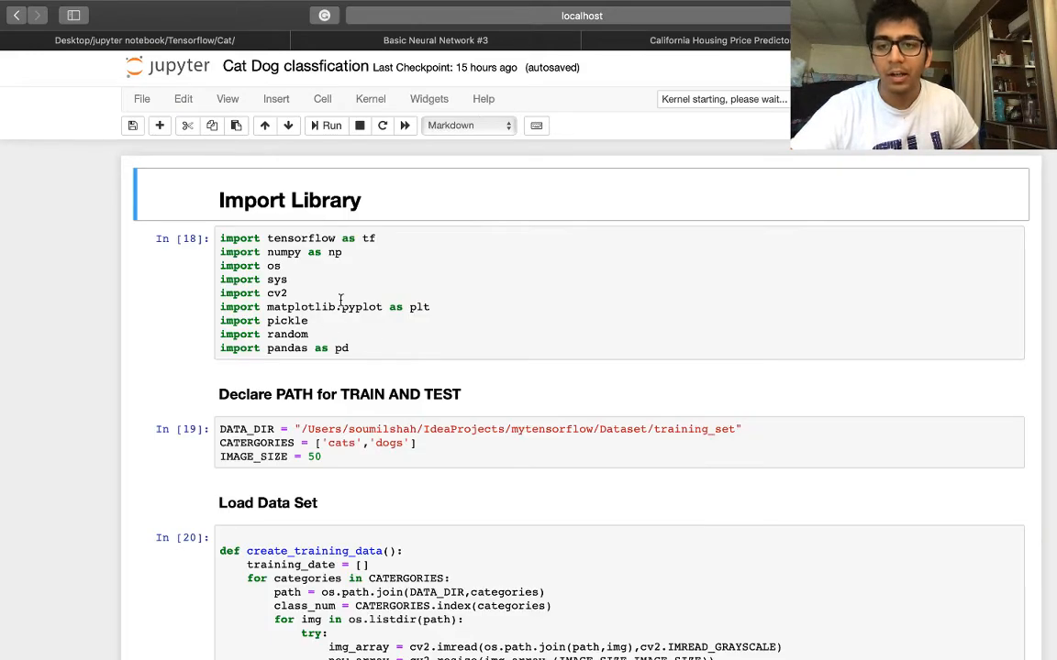
Scroll through the Cat Dog classfication notebook, then close its tab.
scroll("down", 3)
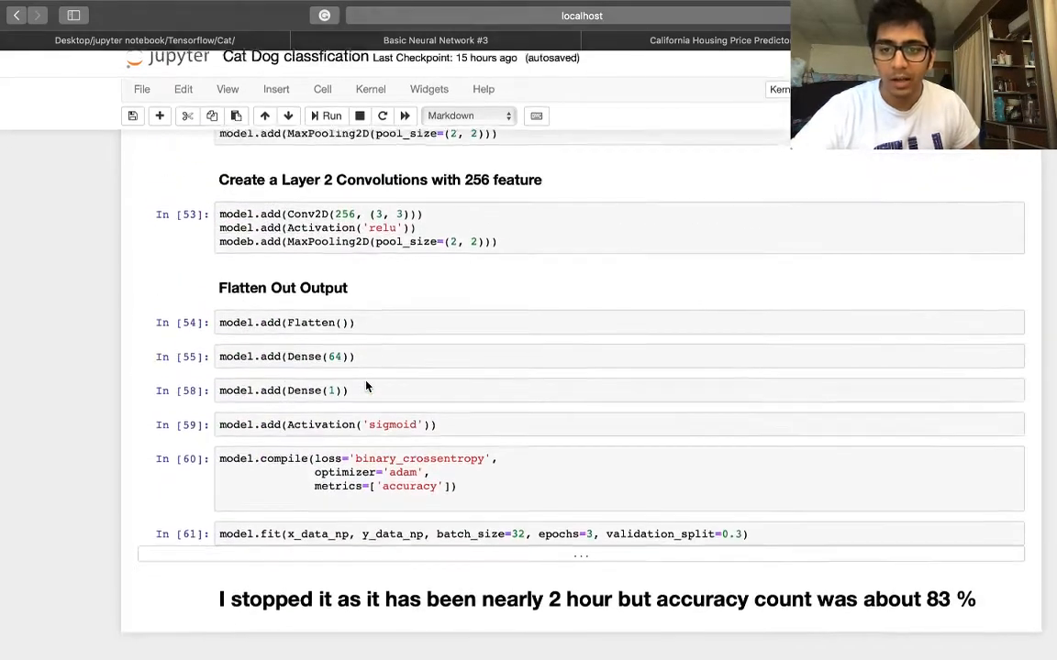
left_click(435, 39)
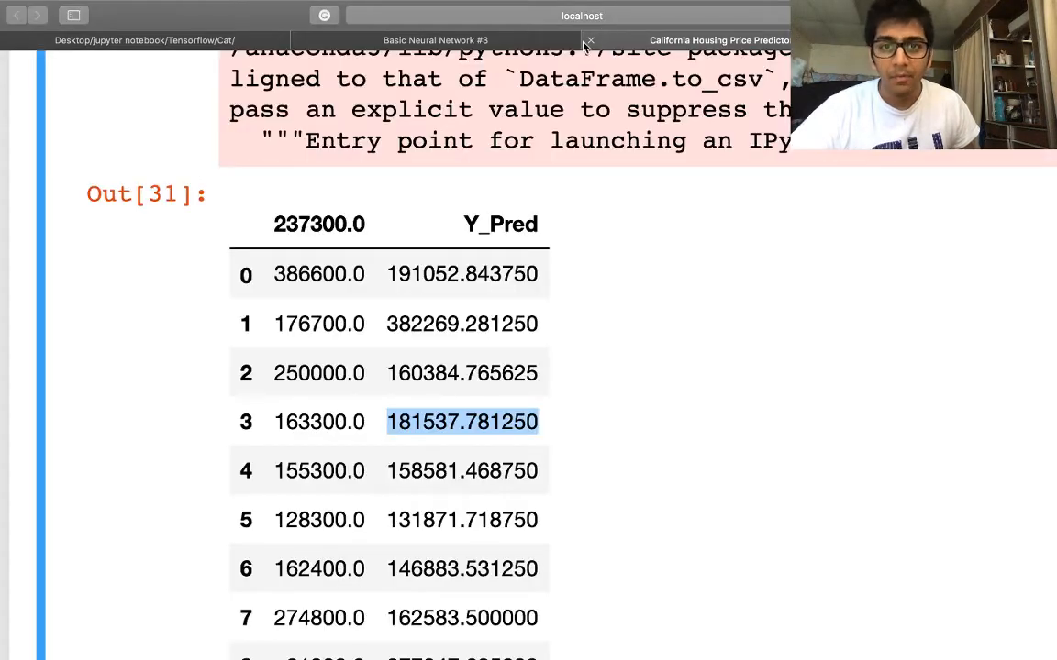
Close the California Housing Price Predictor and Basic Neural Network #3 tabs.
left_click(435, 40)
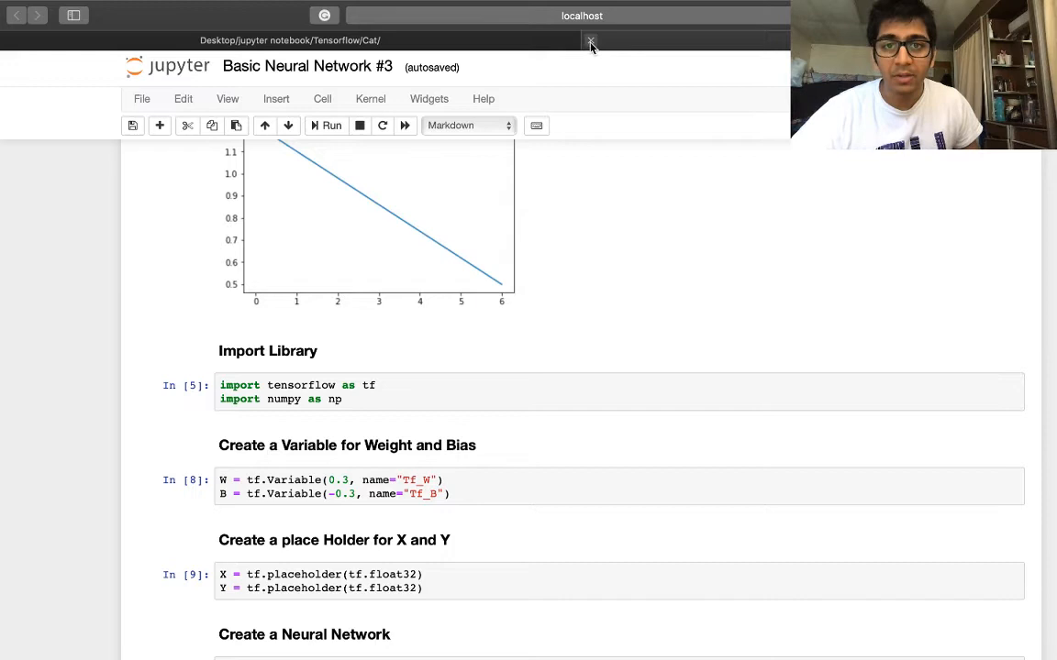
left_click(591, 40)
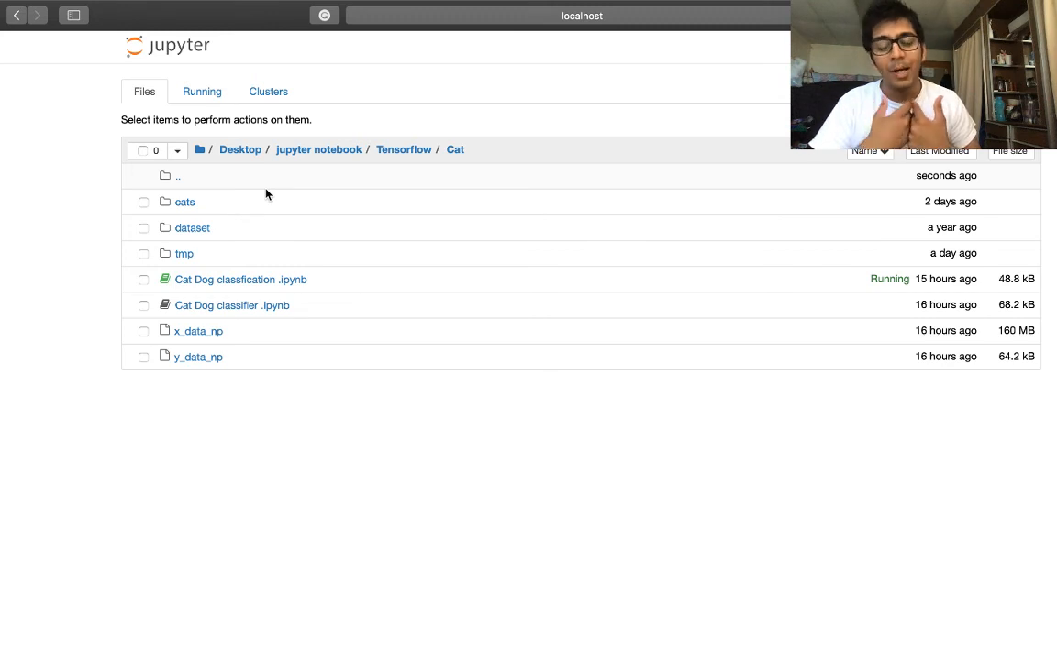
mouse_move(454, 277)
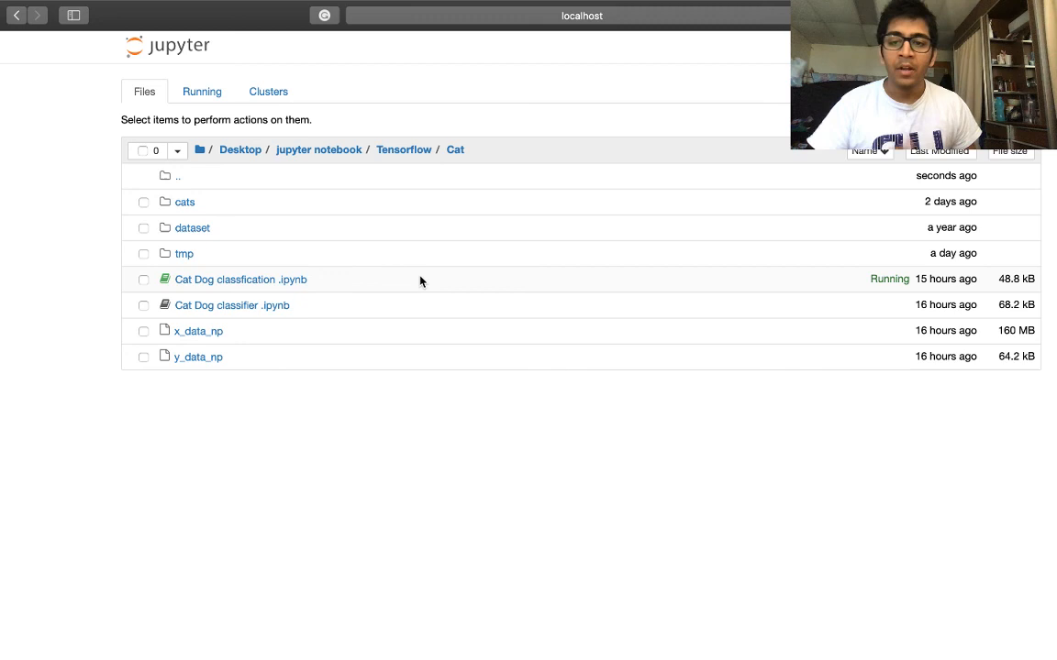
mouse_move(419, 294)
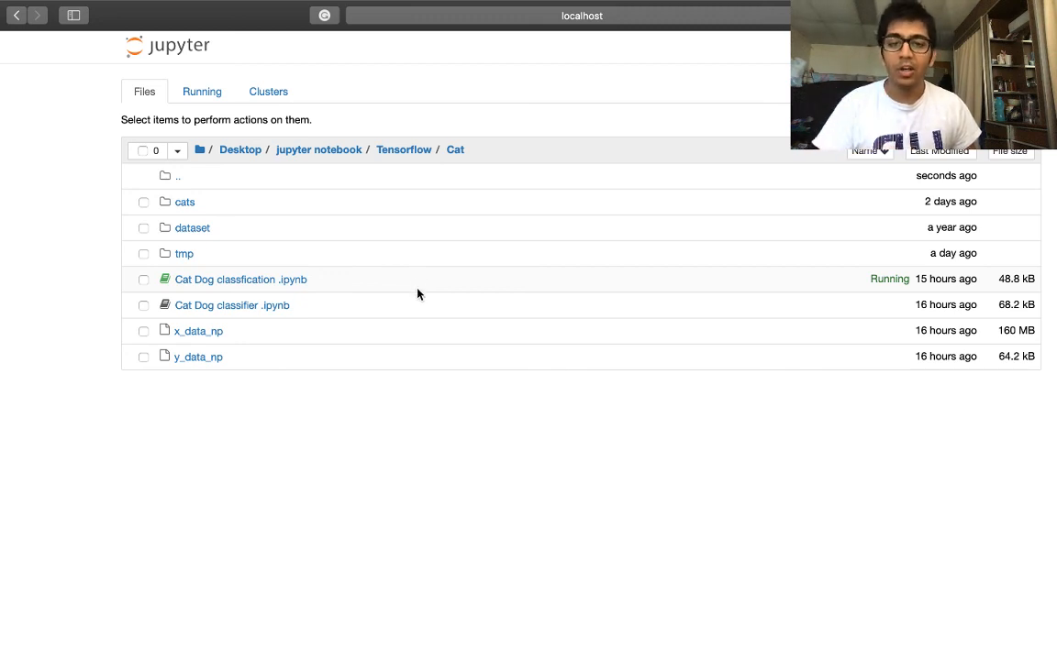
mouse_move(472, 339)
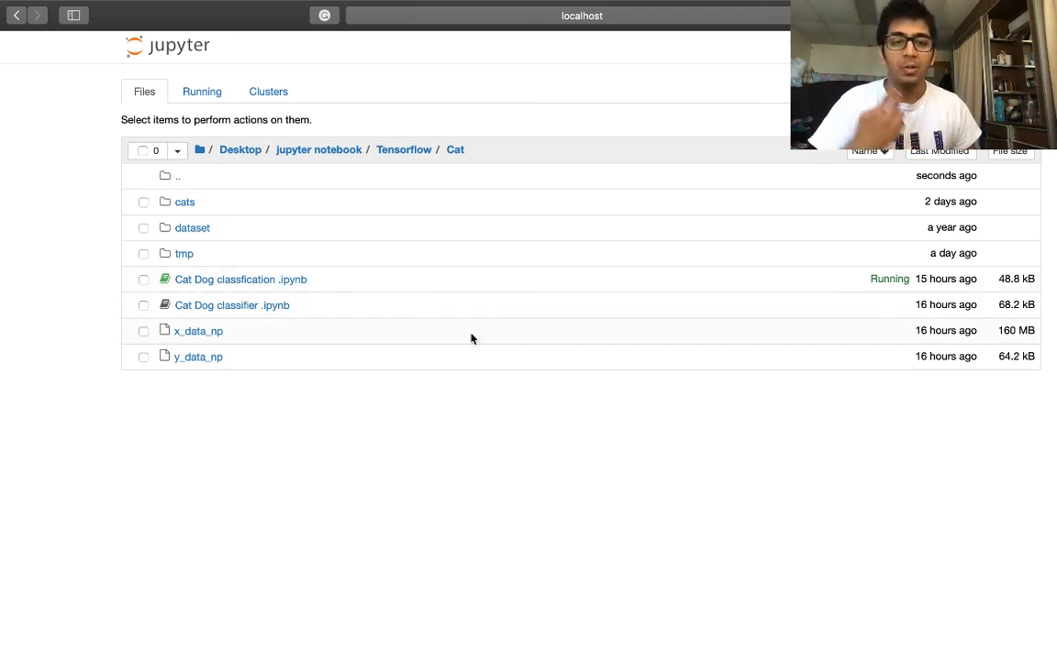